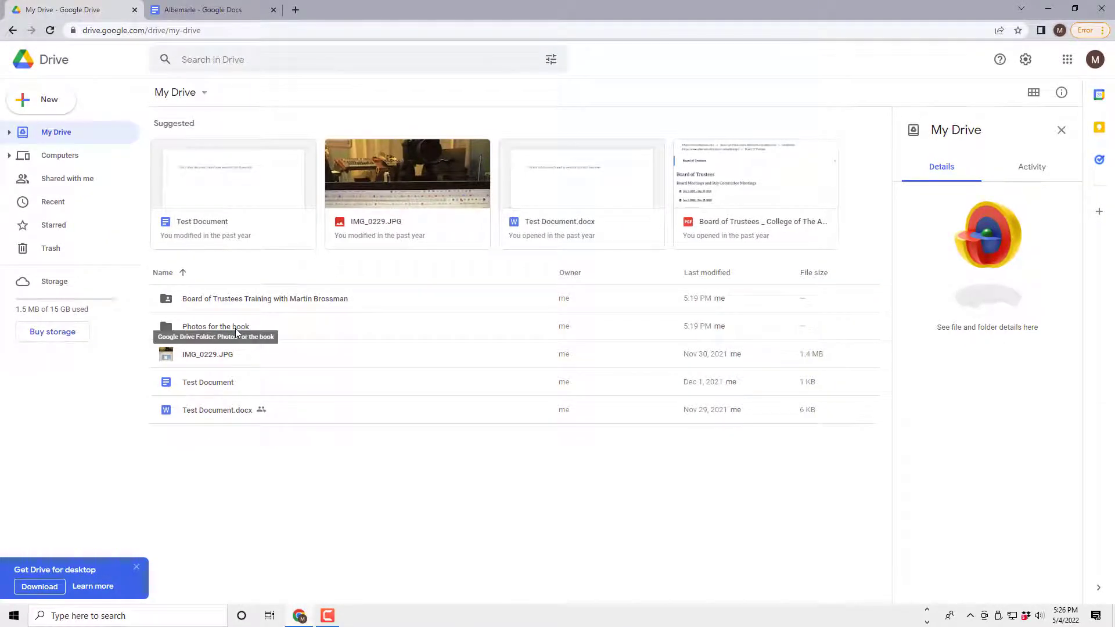
pyautogui.moveTo(165, 334)
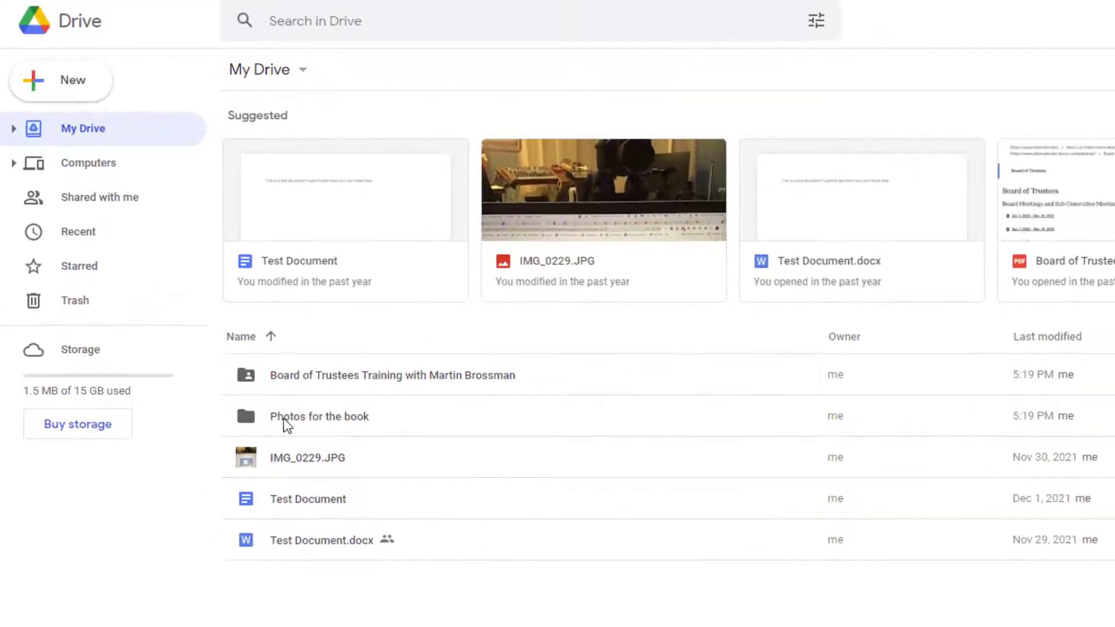
# Dismiss the New menu and open the 'Photos for the book' folder
pyautogui.click(61, 79)
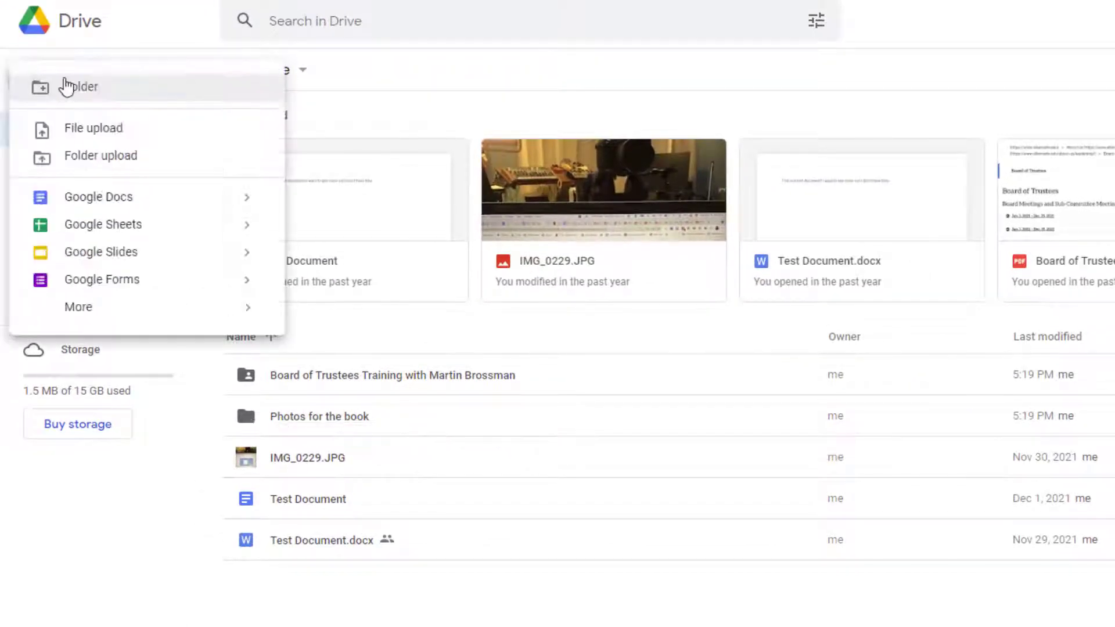
pyautogui.moveTo(149, 87)
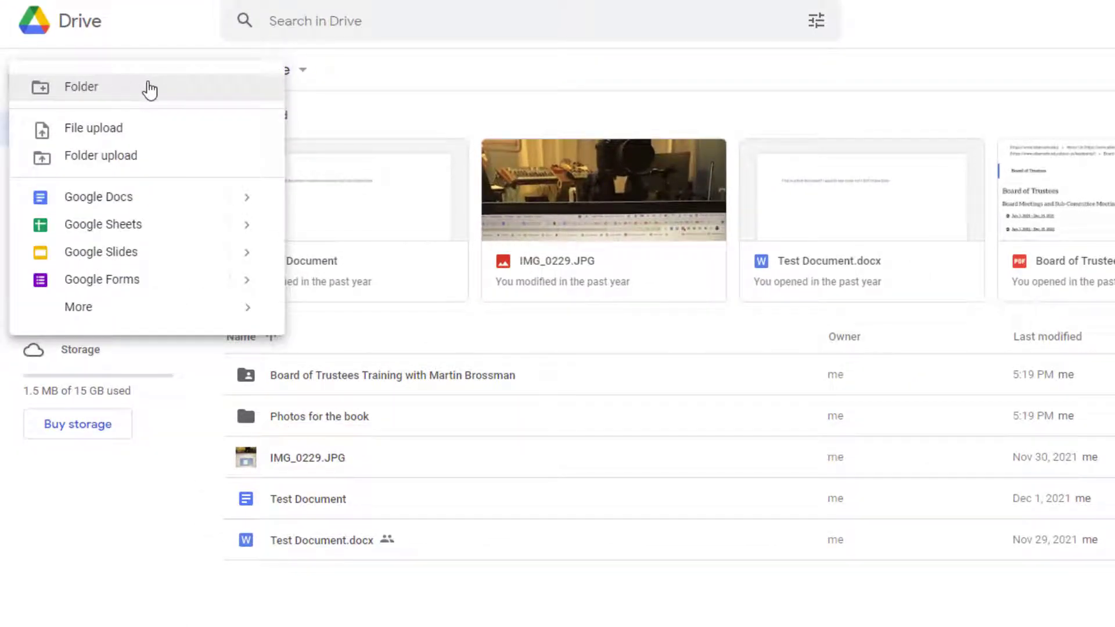
pyautogui.moveTo(339, 409)
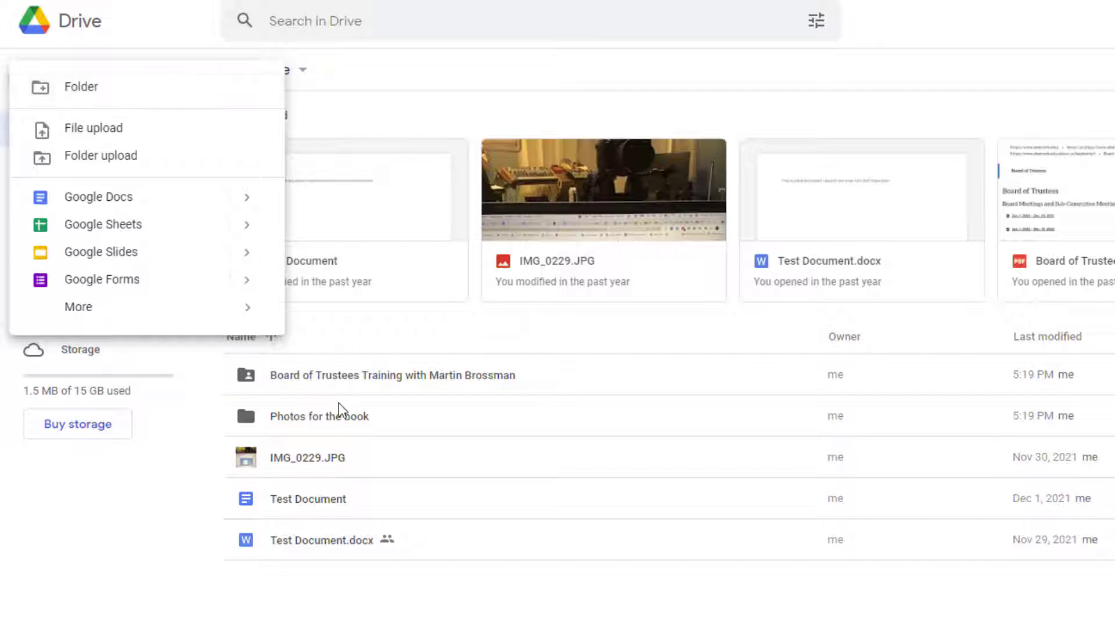
pyautogui.click(319, 416)
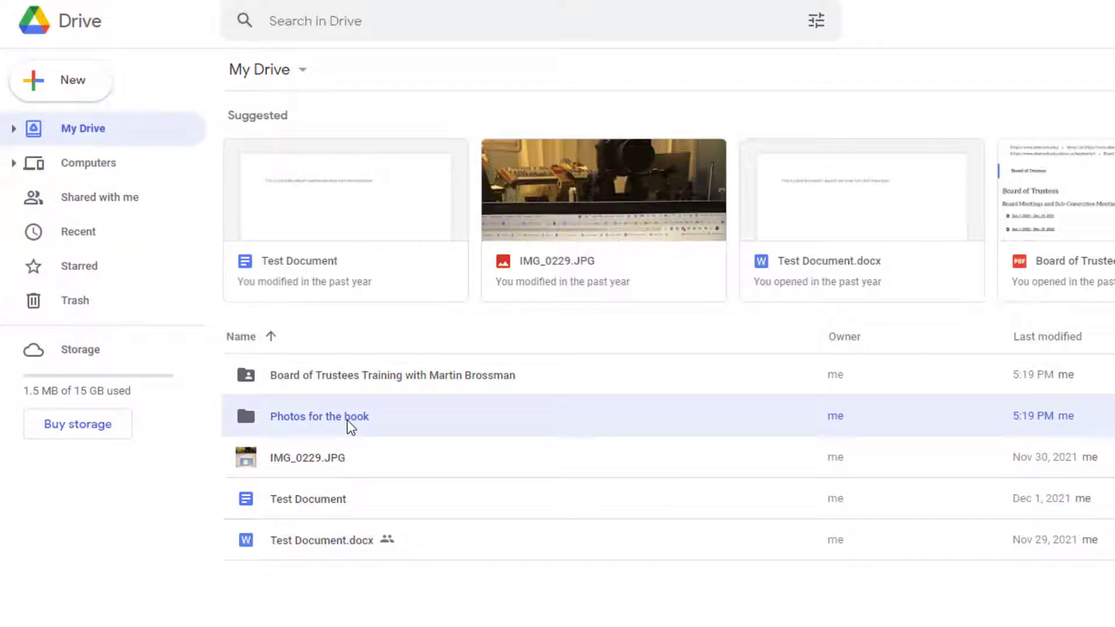
pyautogui.doubleClick(319, 416)
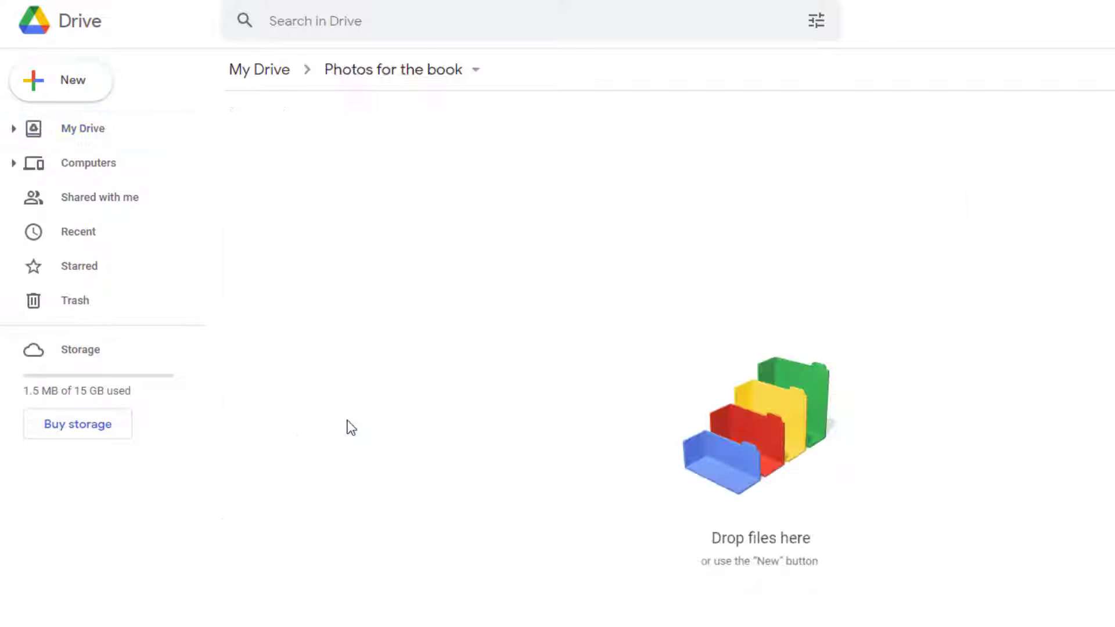
pyautogui.moveTo(258, 70)
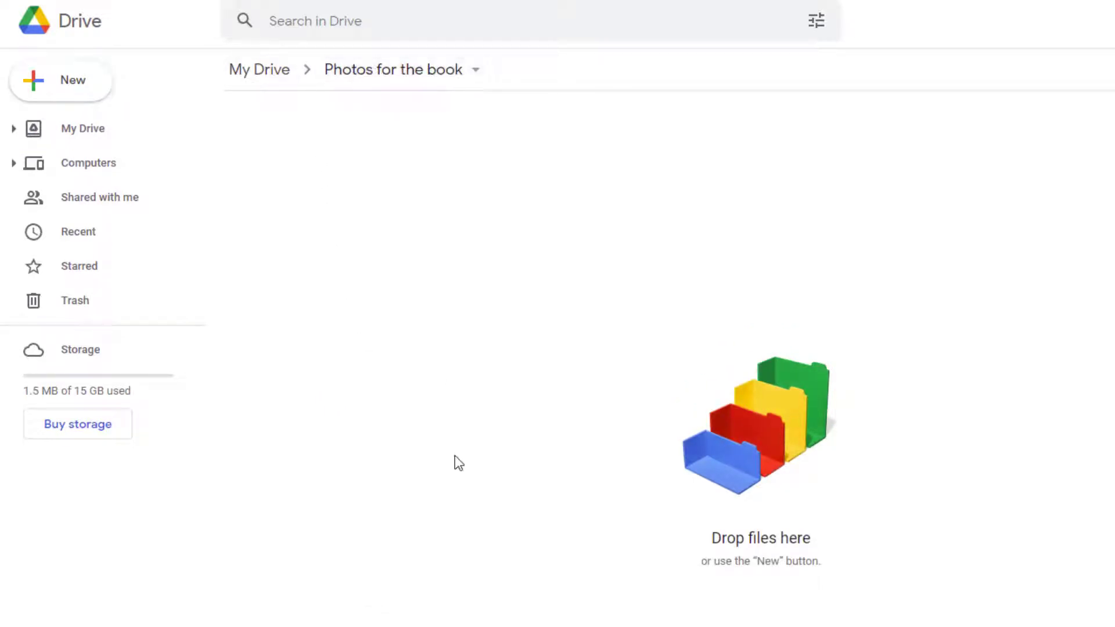
pyautogui.moveTo(68, 86)
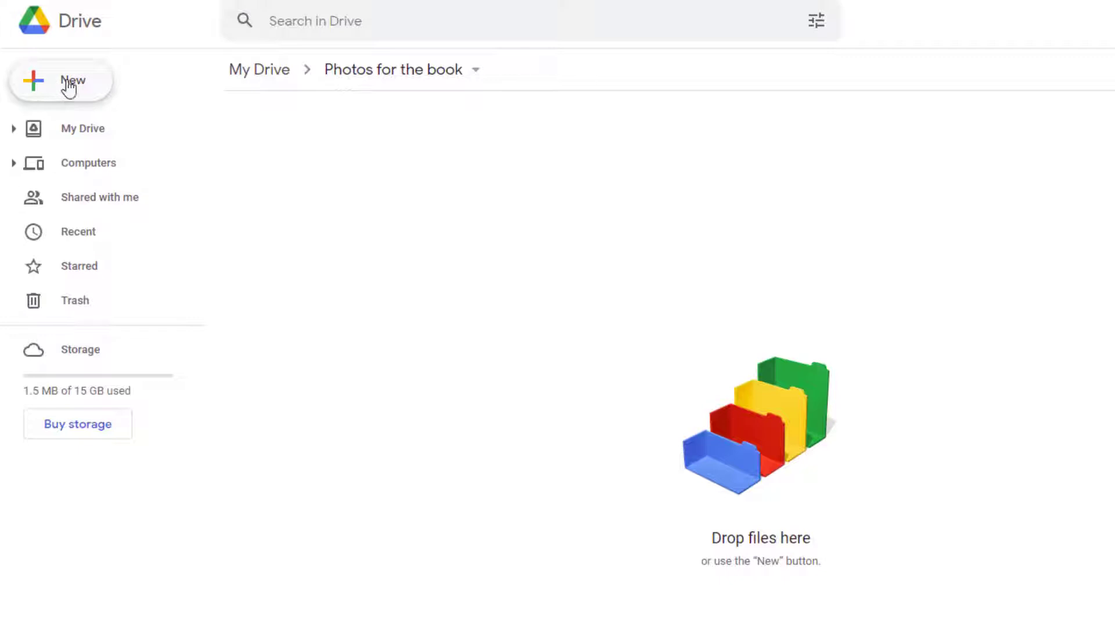
# Start a folder upload of 'Photo back up from 2 23 2020 back' from Zoom Backup
pyautogui.click(61, 79)
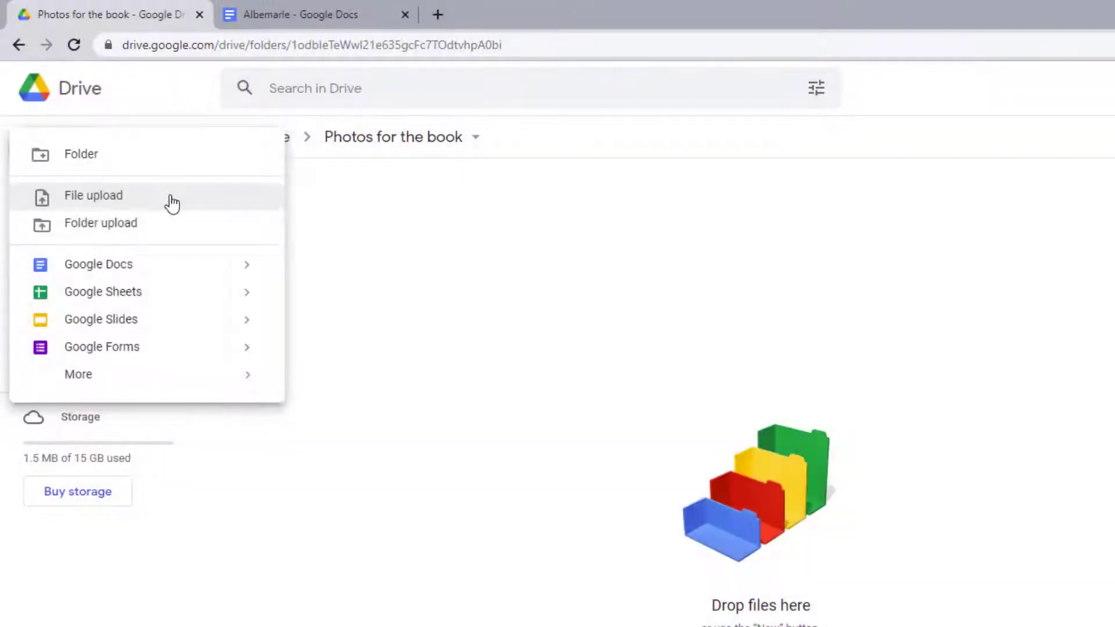
pyautogui.moveTo(139, 224)
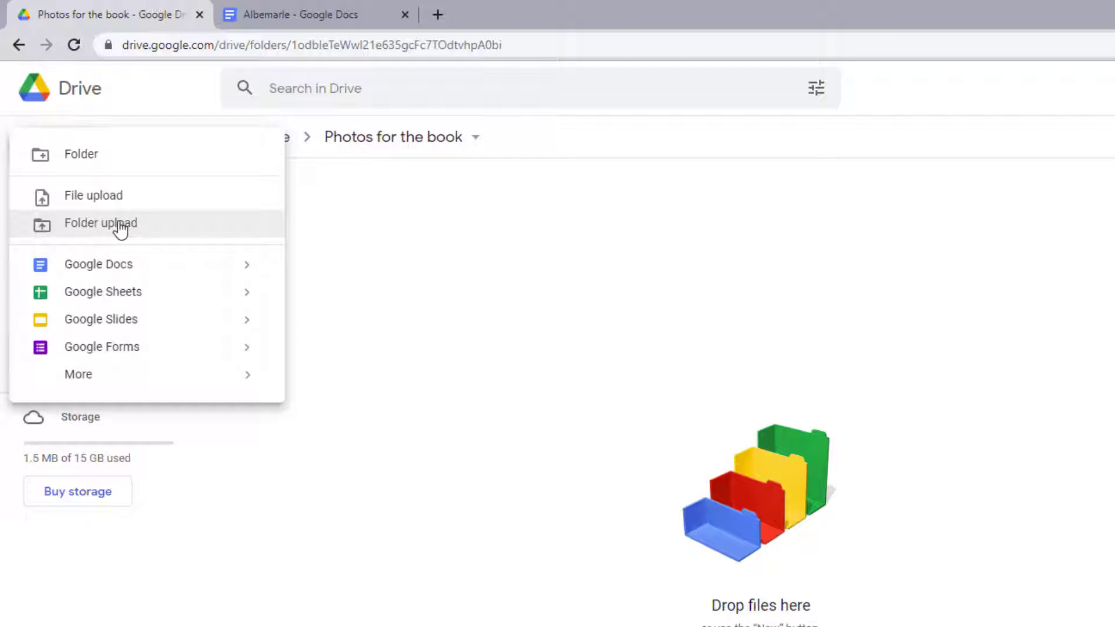
pyautogui.click(99, 222)
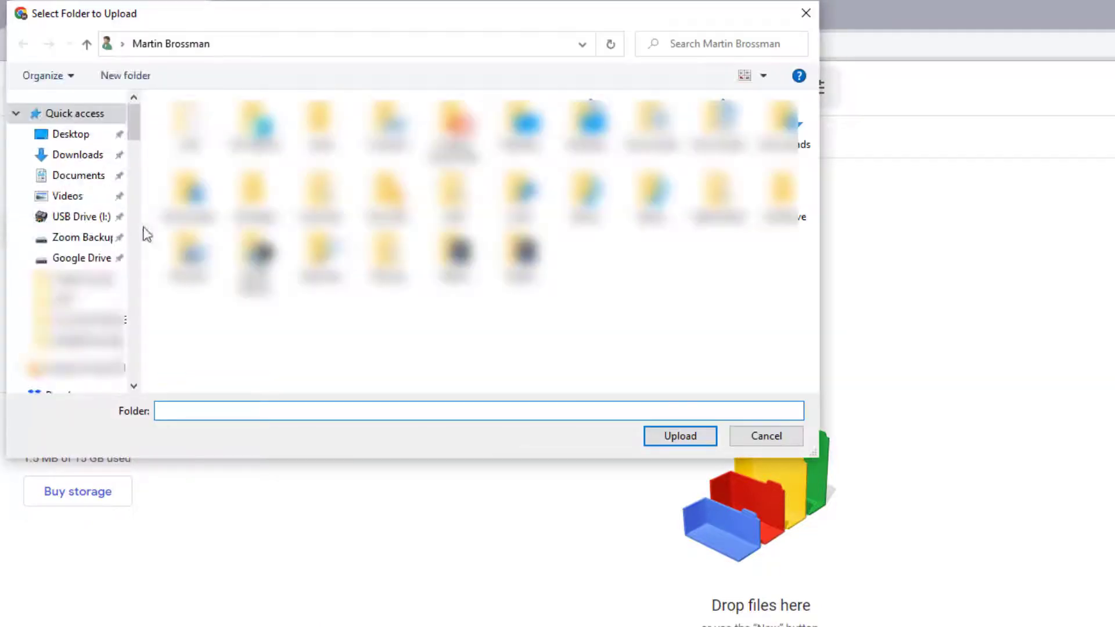
pyautogui.click(85, 237)
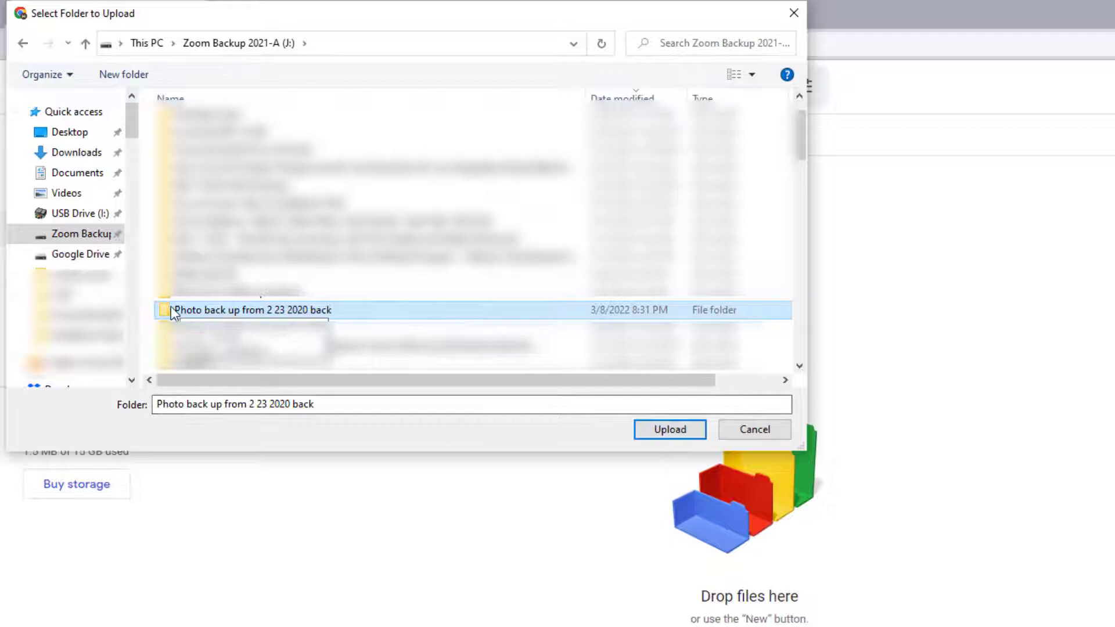
pyautogui.moveTo(364, 315)
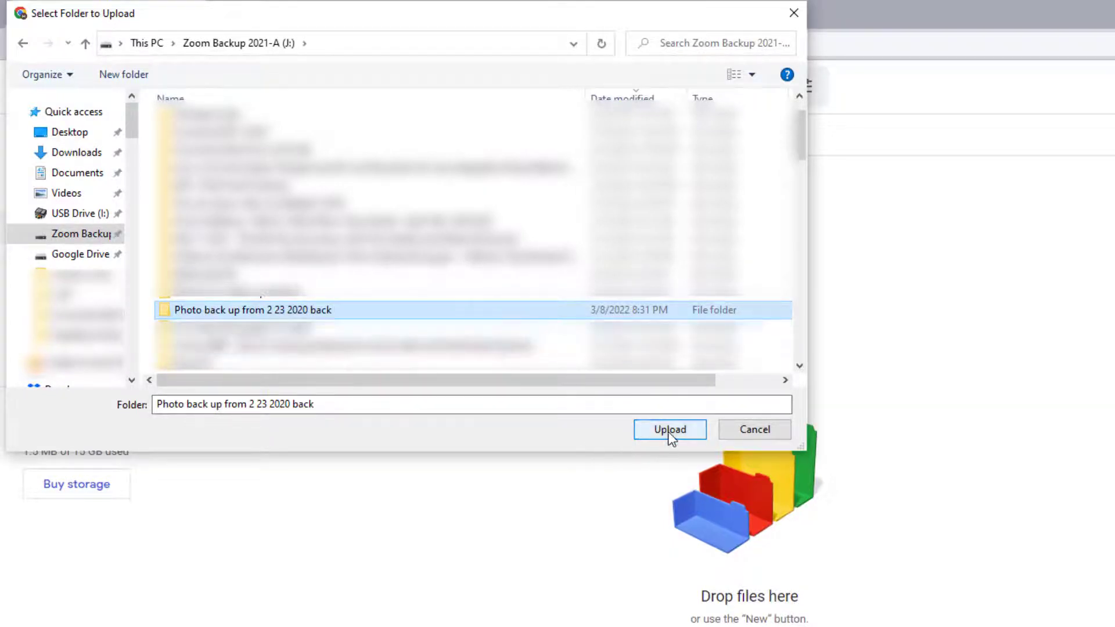
pyautogui.click(669, 428)
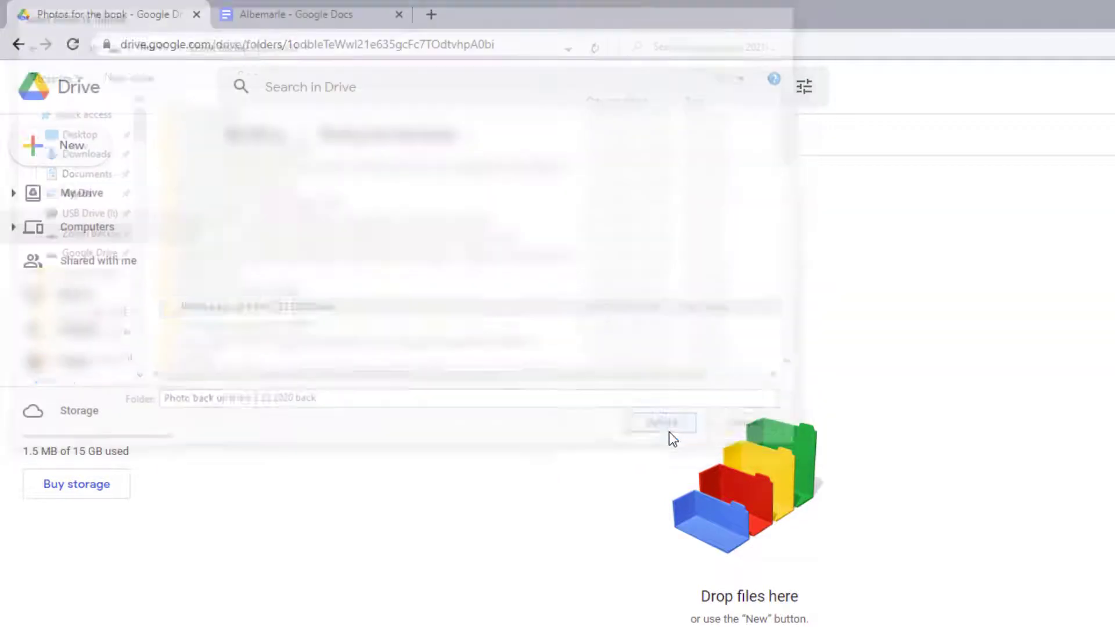
pyautogui.click(660, 423)
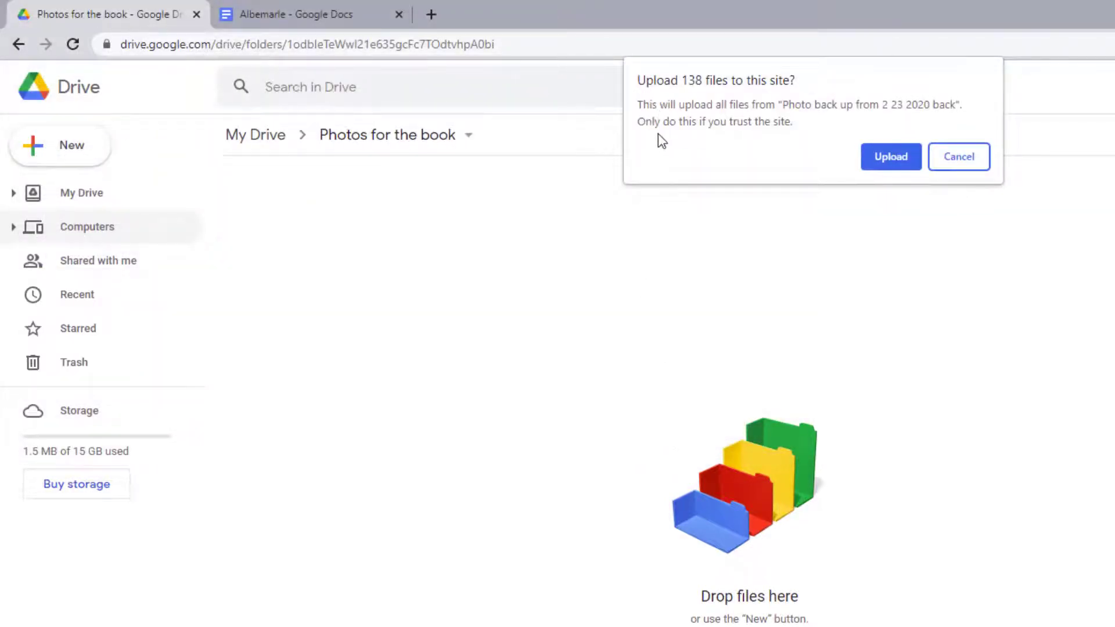
pyautogui.moveTo(913, 112)
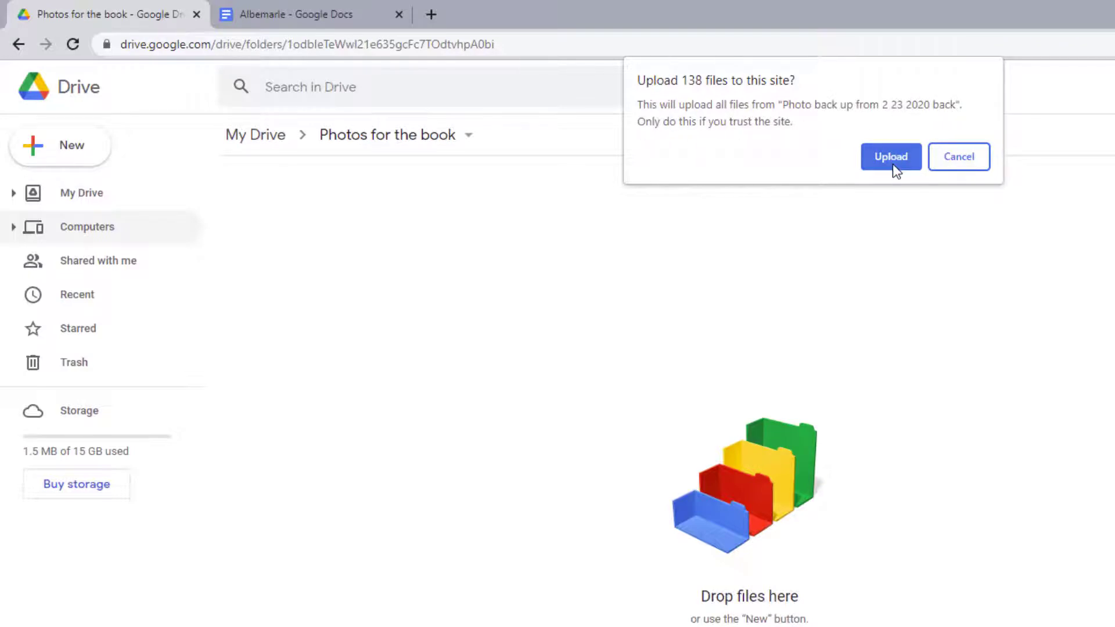
# Approve uploading all 138 files of the photo backup folder
pyautogui.click(889, 156)
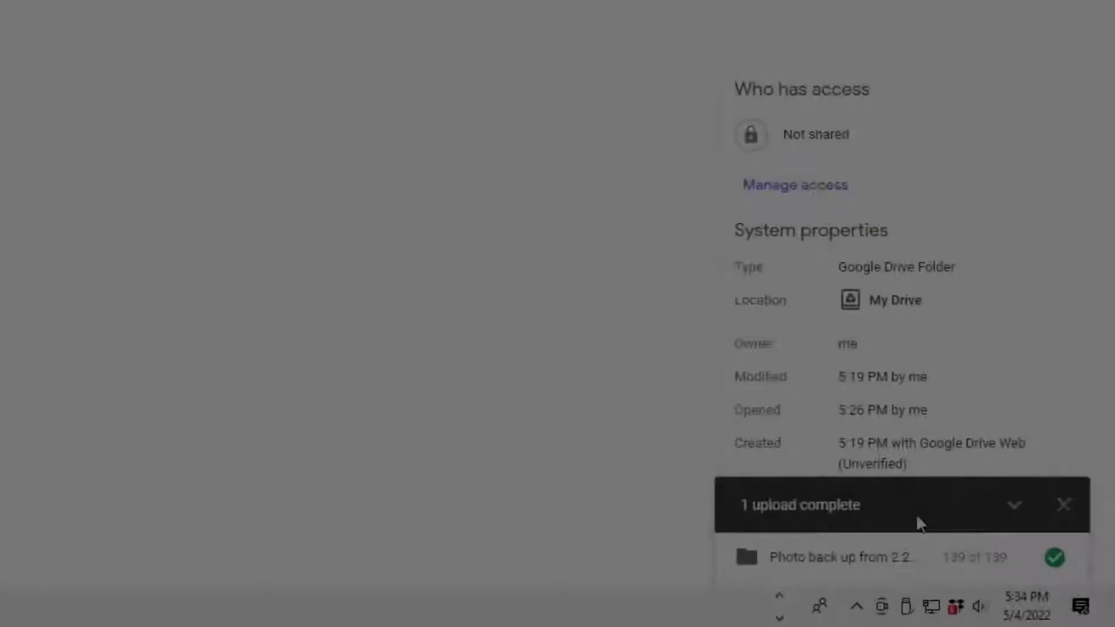
pyautogui.moveTo(842, 562)
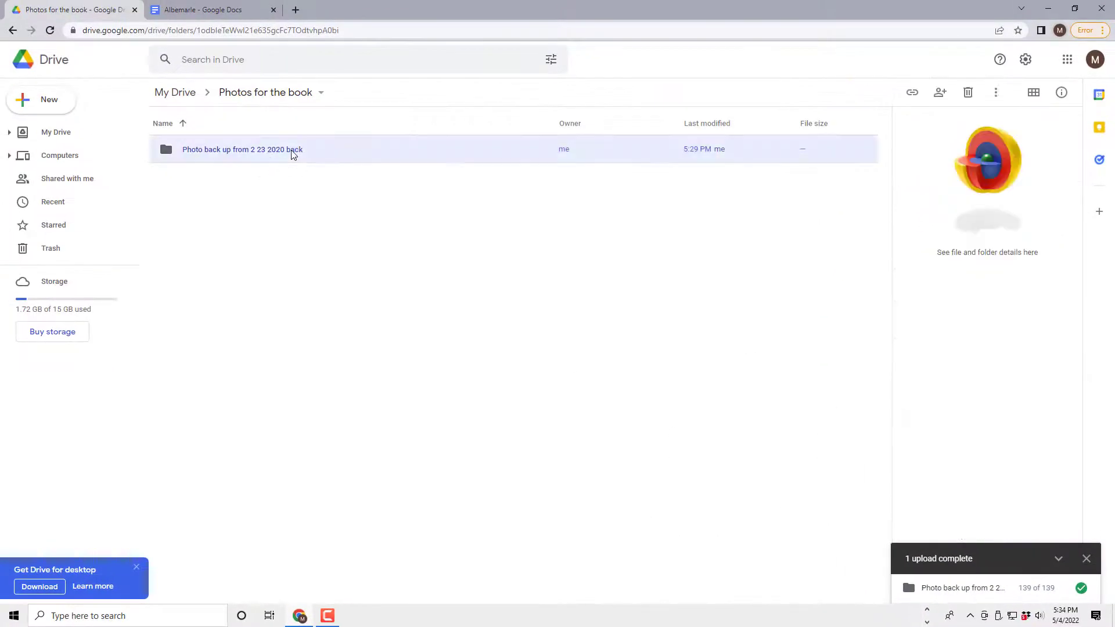
# Browse into the uploaded backup's 100MSDCF subfolder, then return to 'Photos for the book'
pyautogui.doubleClick(241, 149)
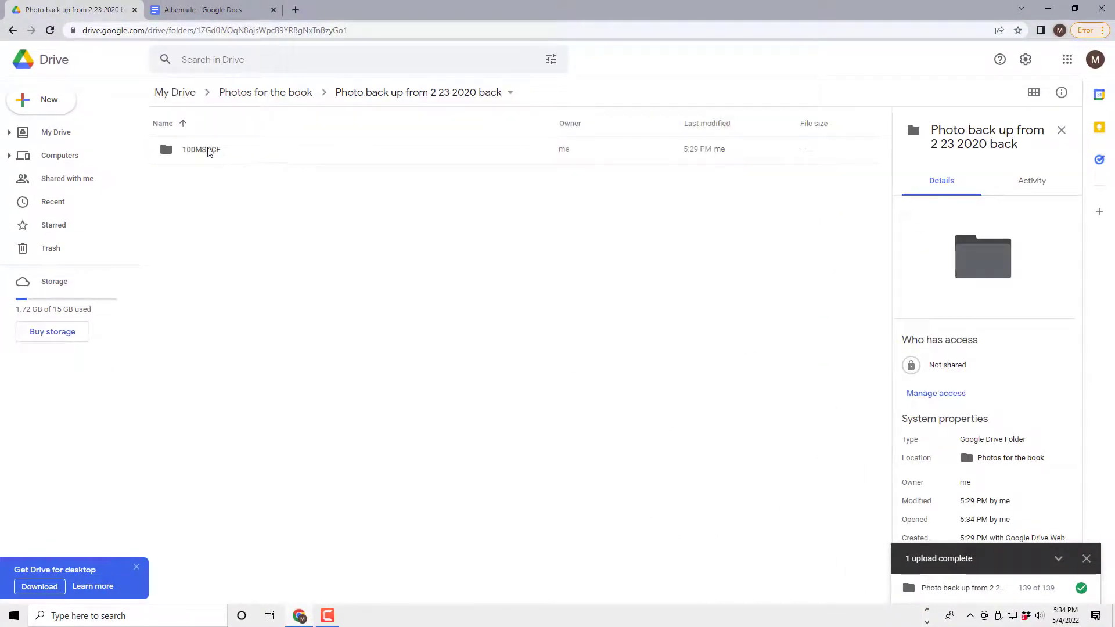
pyautogui.doubleClick(201, 150)
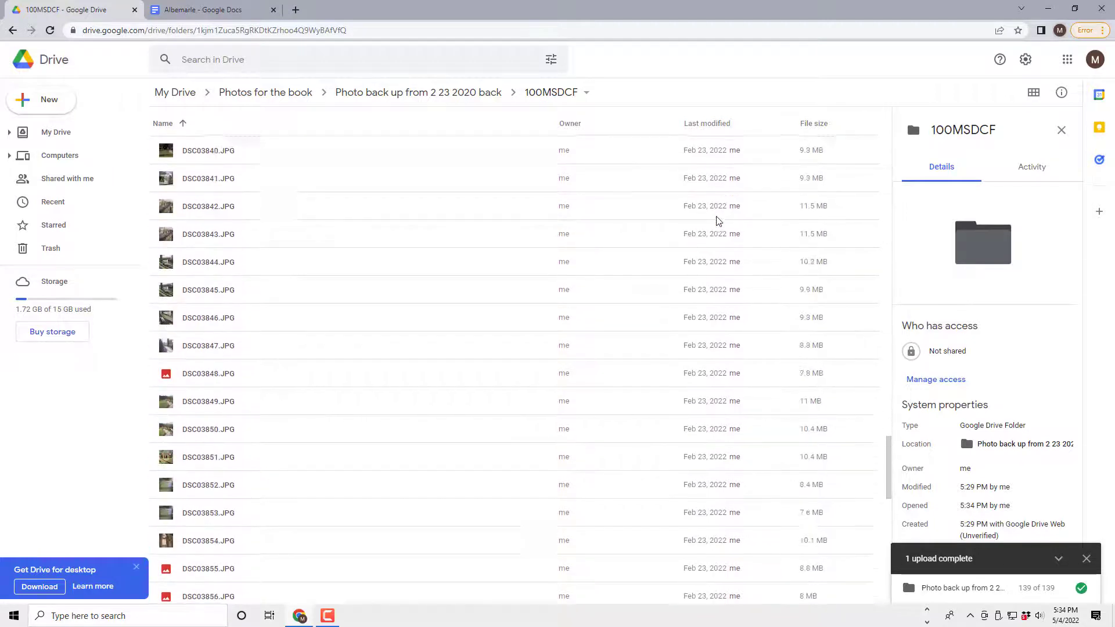
pyautogui.scroll(-3)
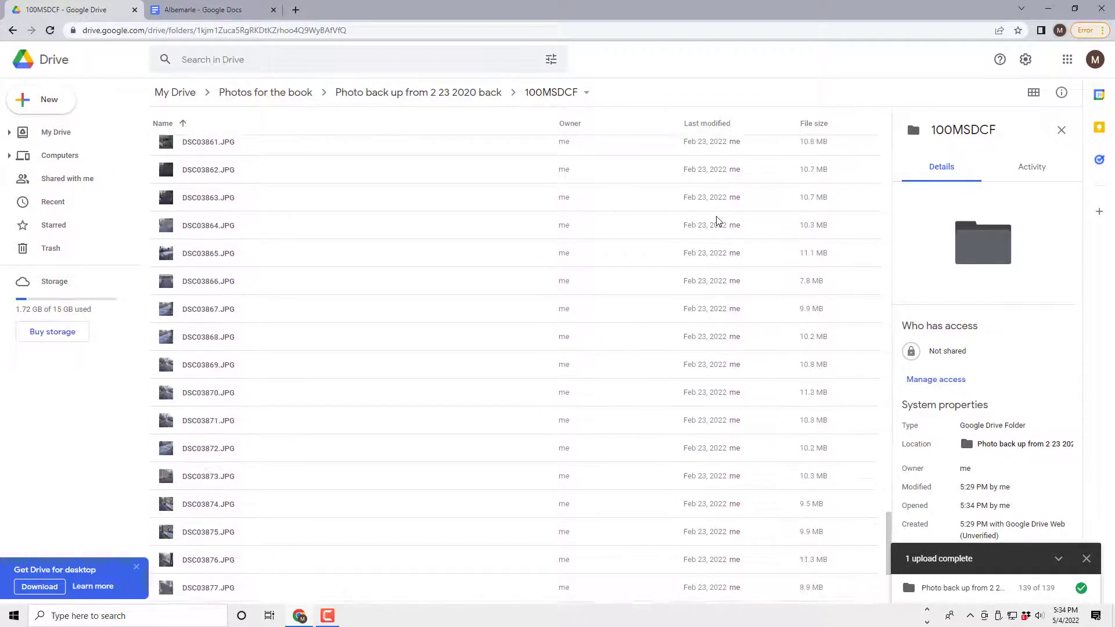
pyautogui.moveTo(418, 93)
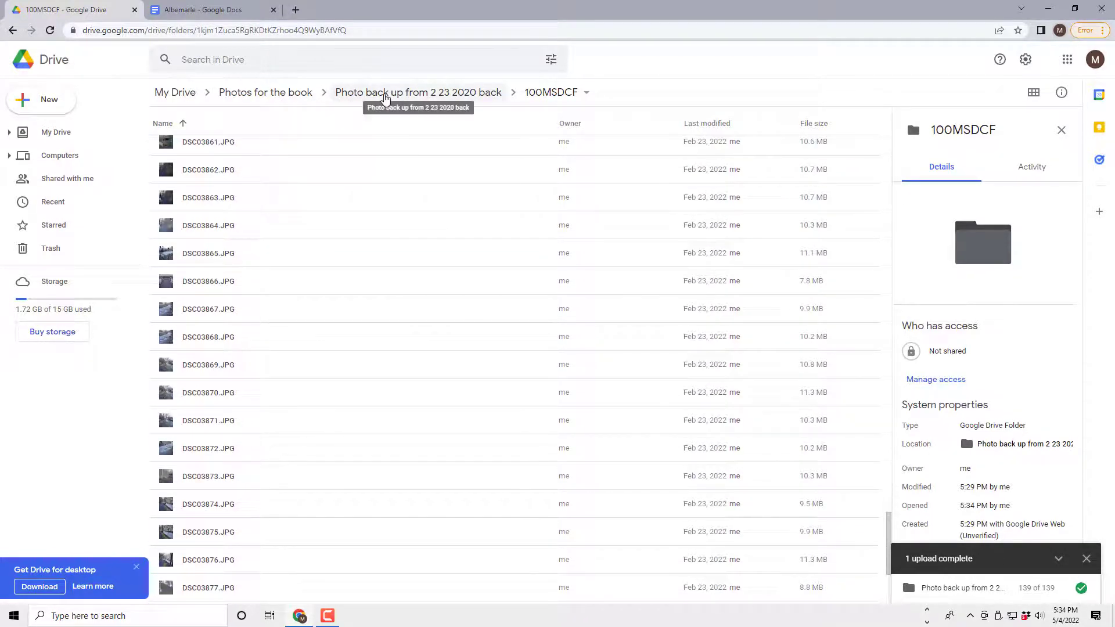
pyautogui.moveTo(447, 96)
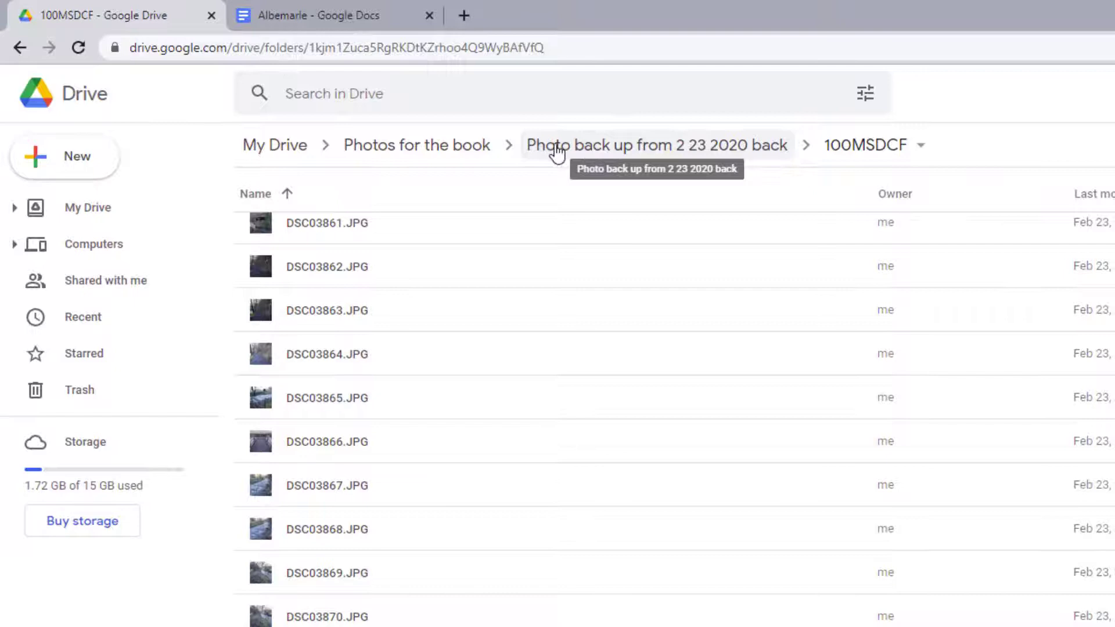
pyautogui.moveTo(894, 145)
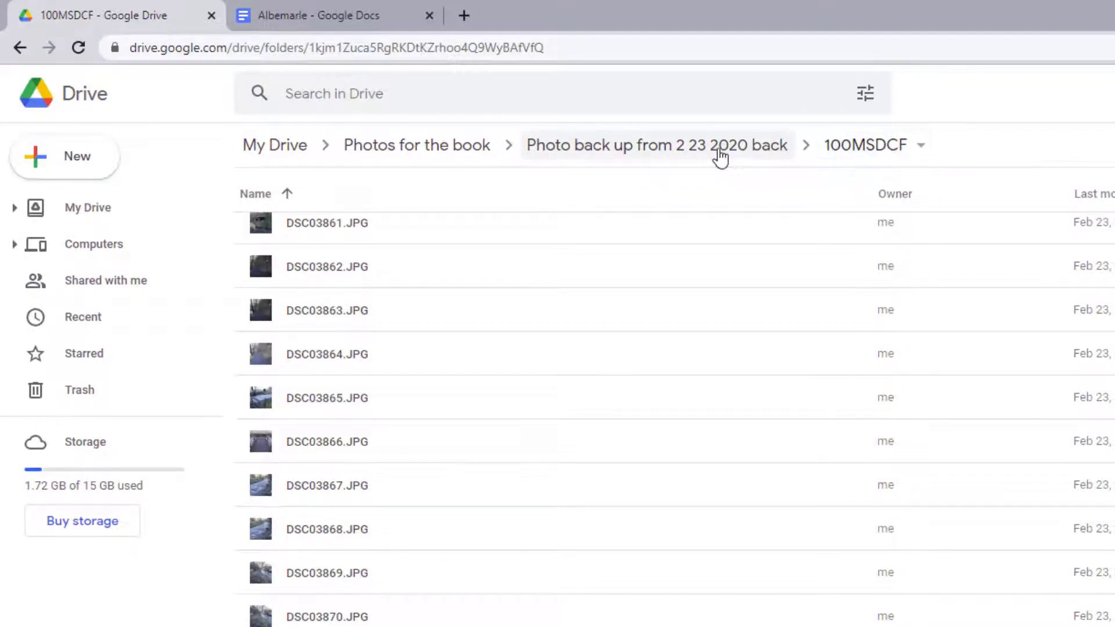
pyautogui.click(658, 145)
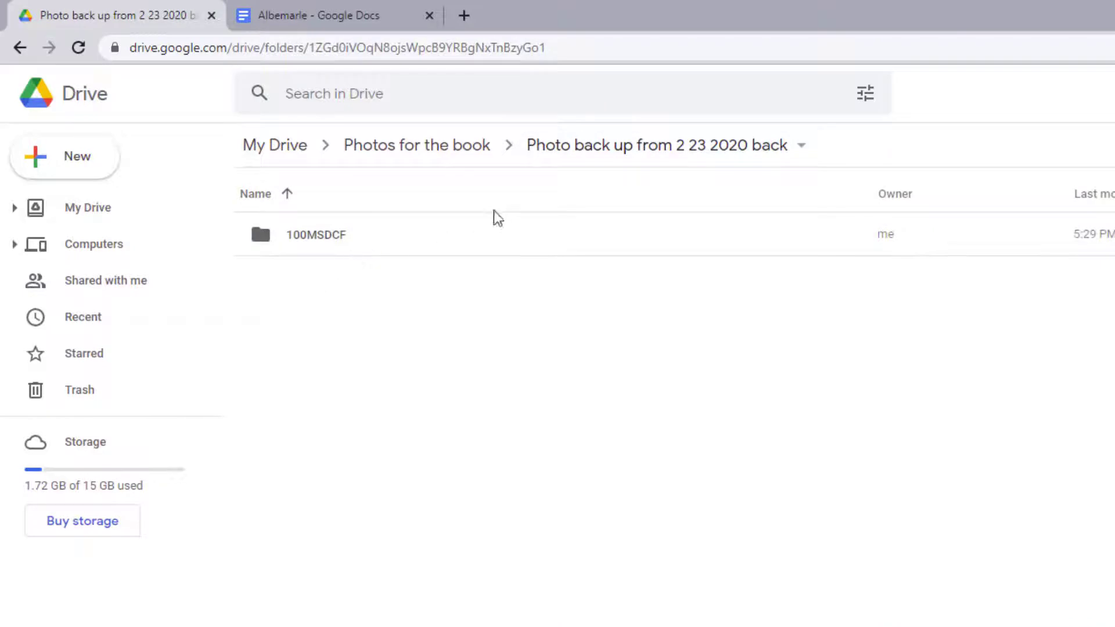
pyautogui.moveTo(417, 145)
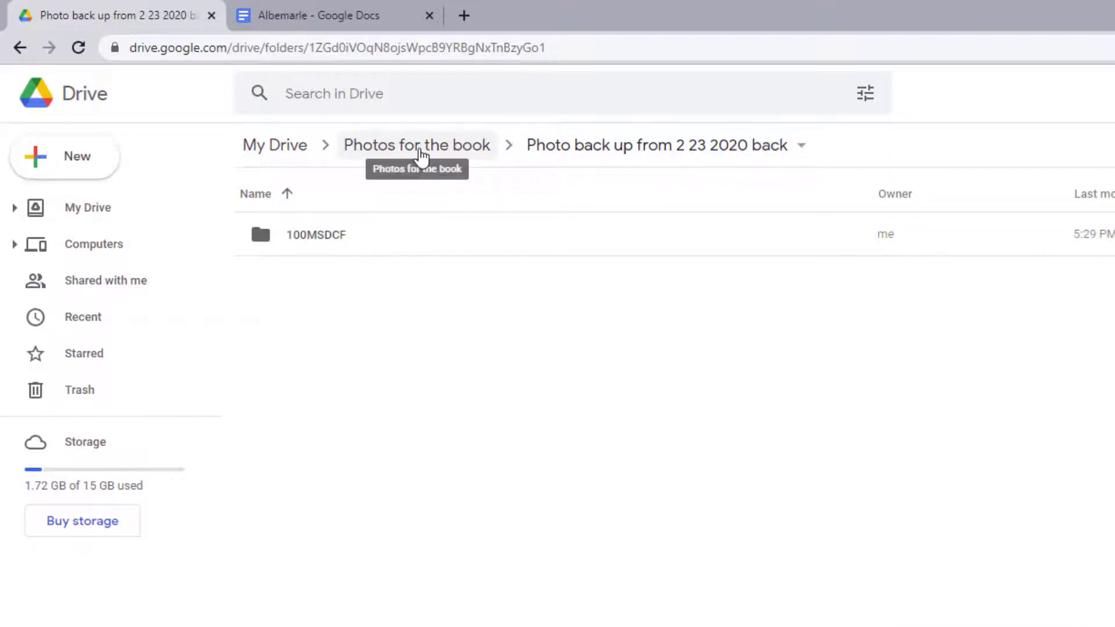
pyautogui.click(417, 145)
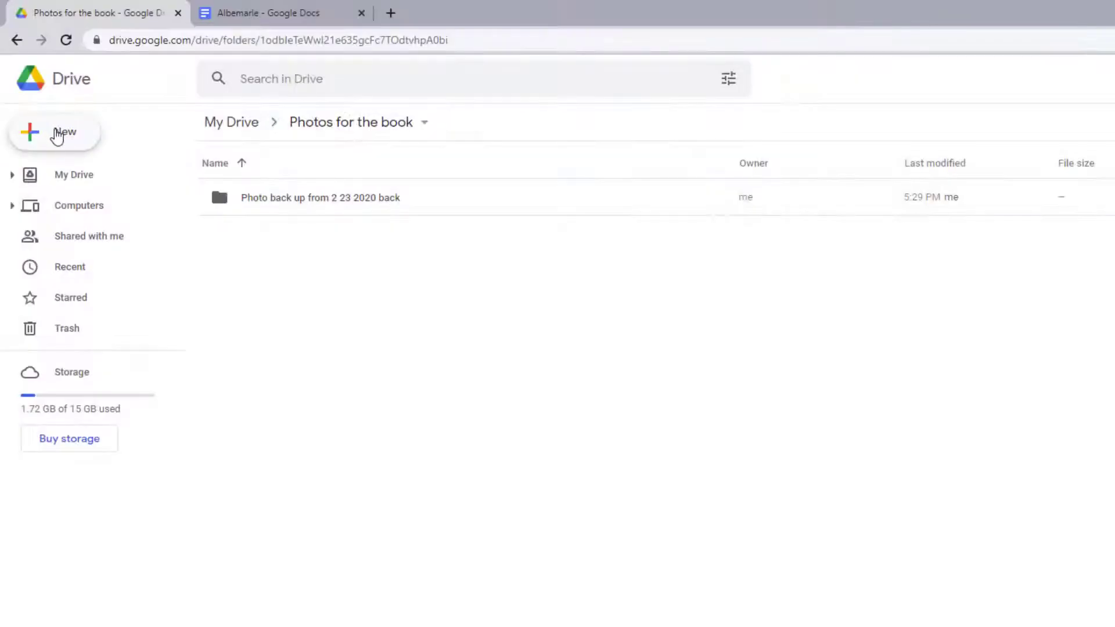
# Upload photos DSC03748 through DSC03756 from the computer's 100MSDCF folder
pyautogui.click(54, 132)
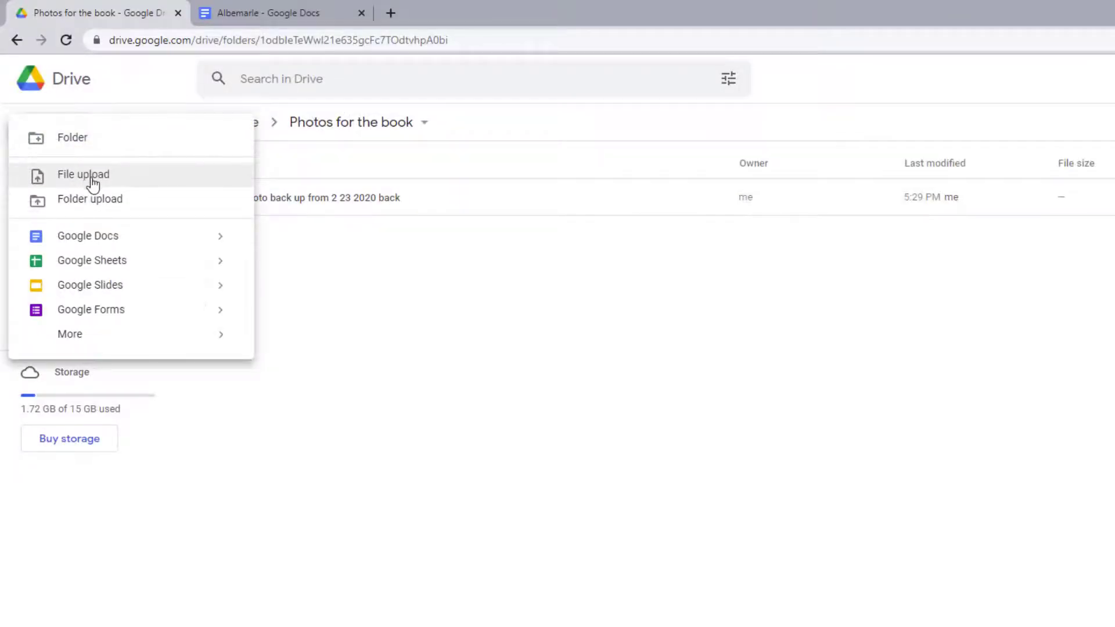
pyautogui.click(82, 174)
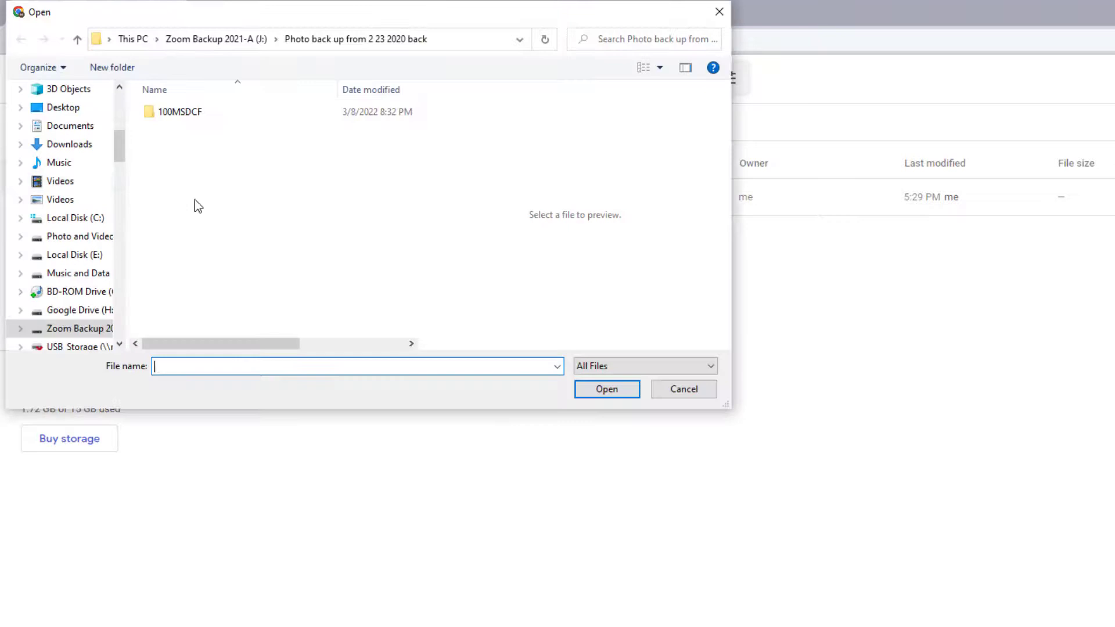
pyautogui.doubleClick(180, 111)
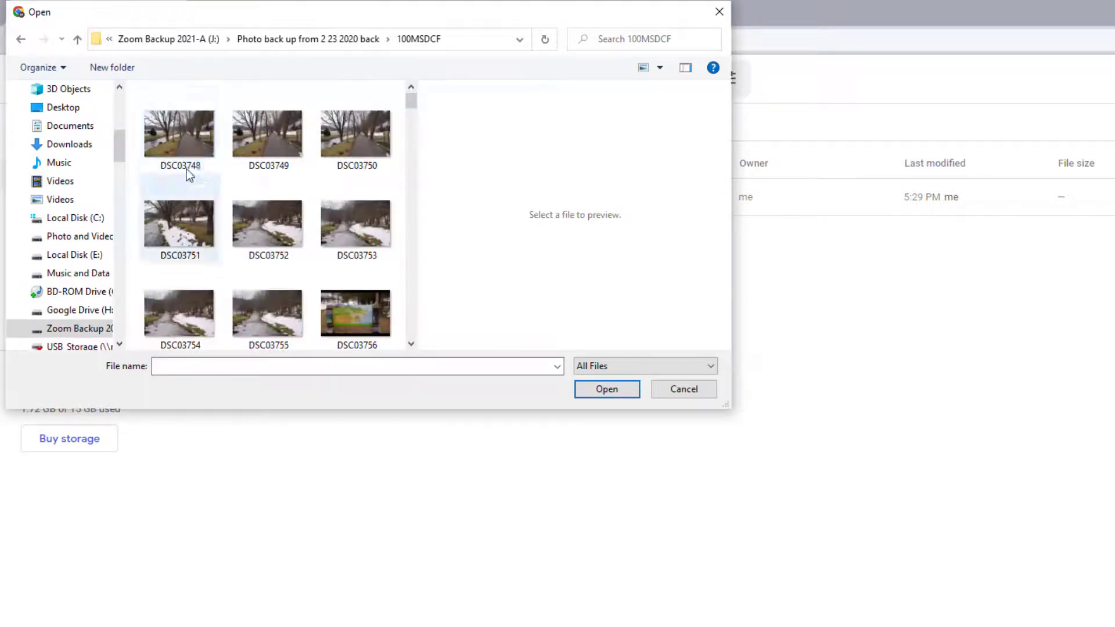
pyautogui.click(180, 133)
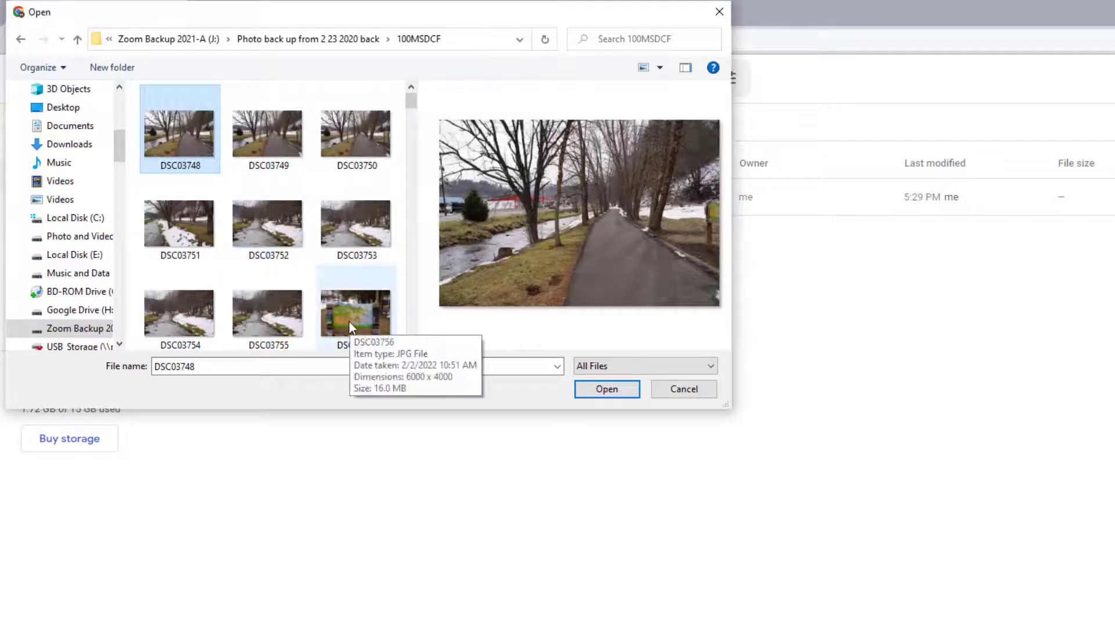
pyautogui.click(356, 308)
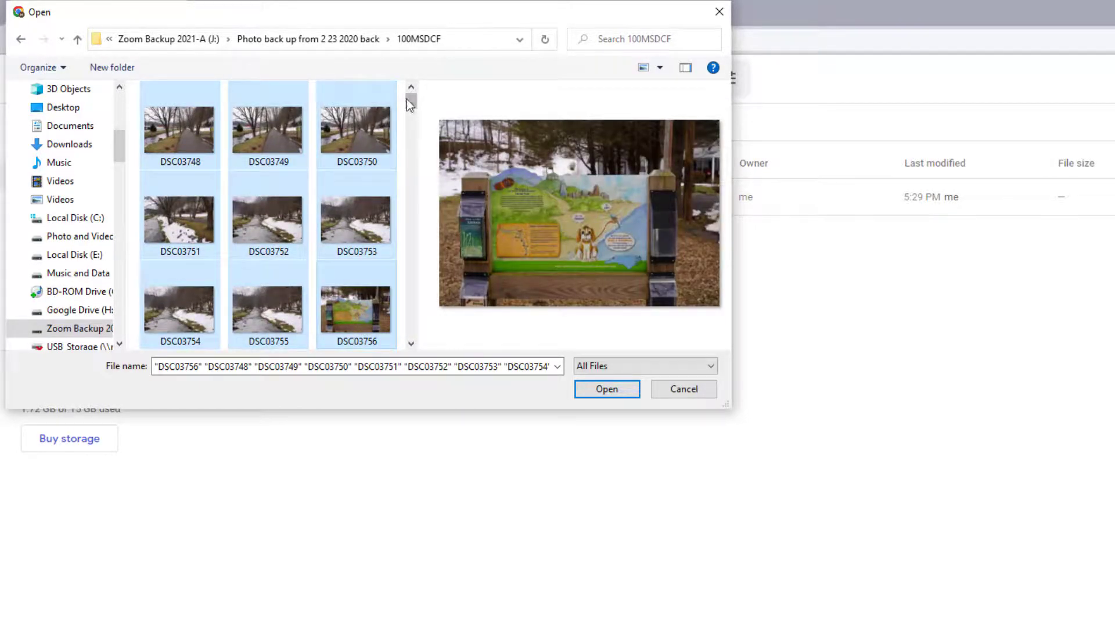
pyautogui.scroll(-3)
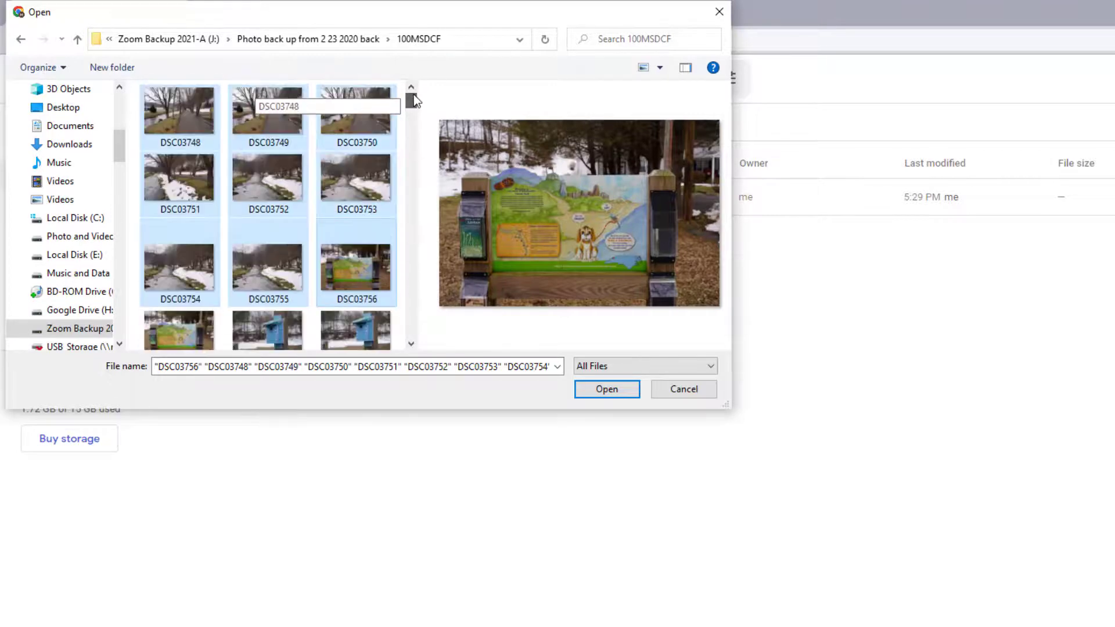
pyautogui.scroll(-3)
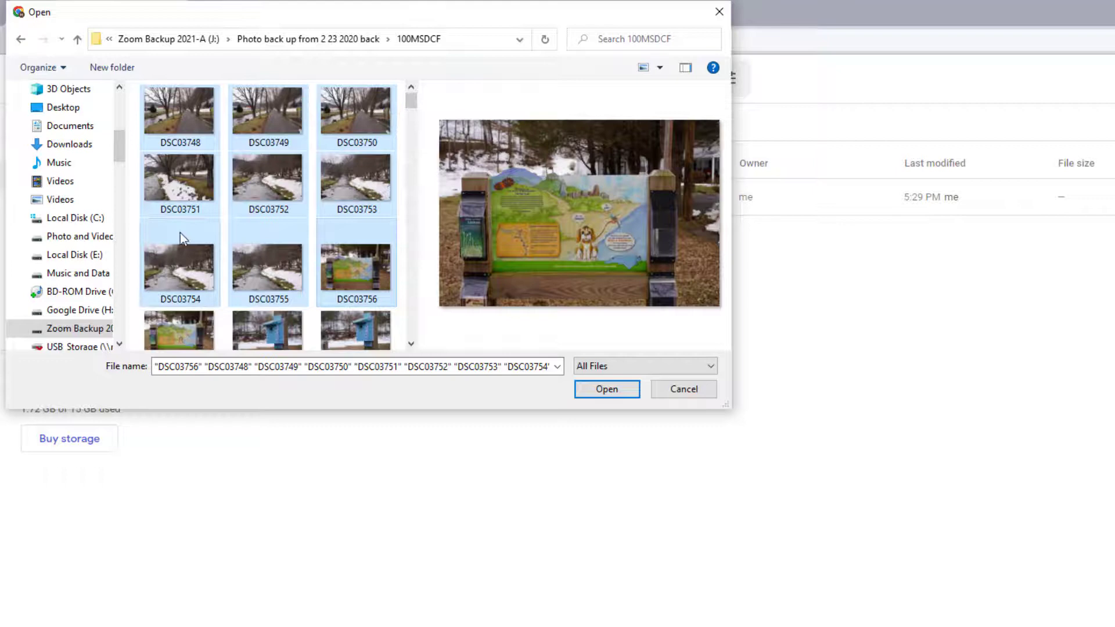
pyautogui.moveTo(569, 389)
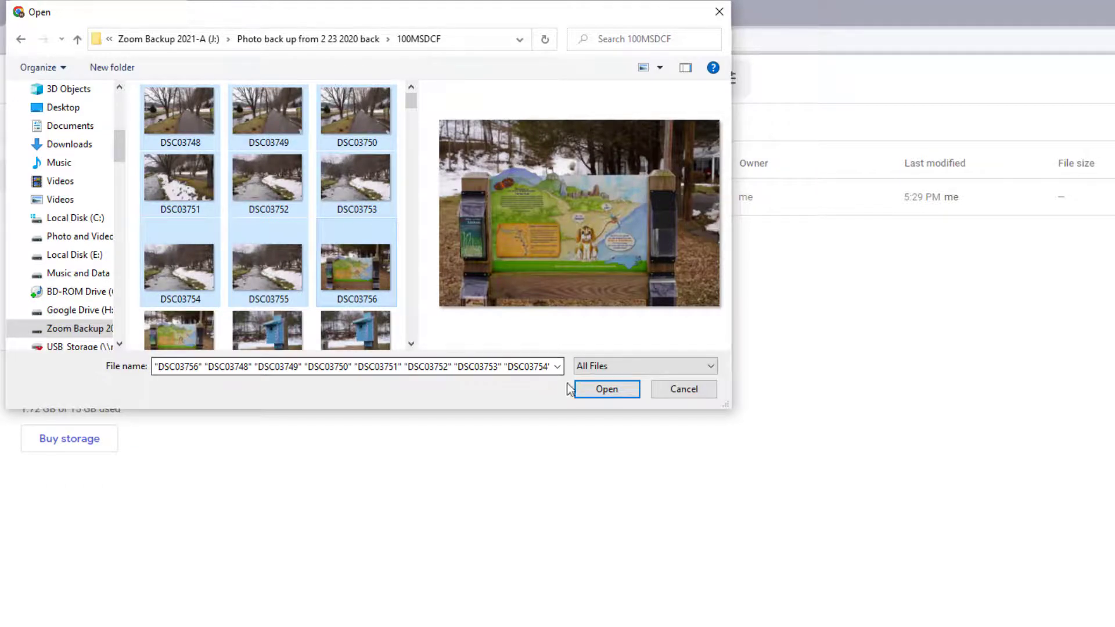
pyautogui.click(605, 389)
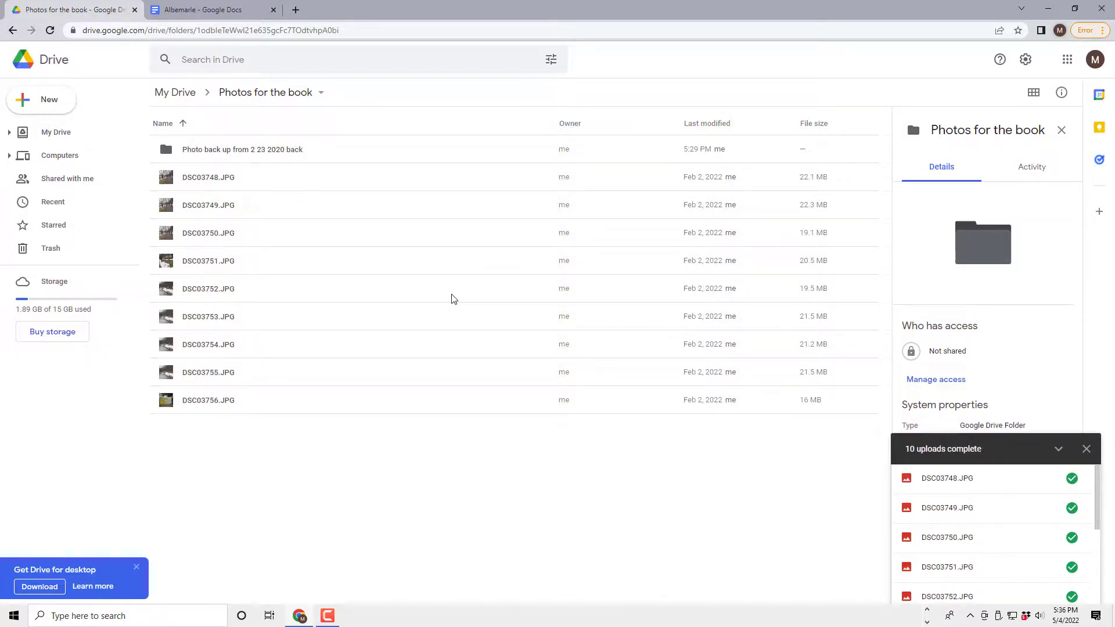
pyautogui.moveTo(237, 190)
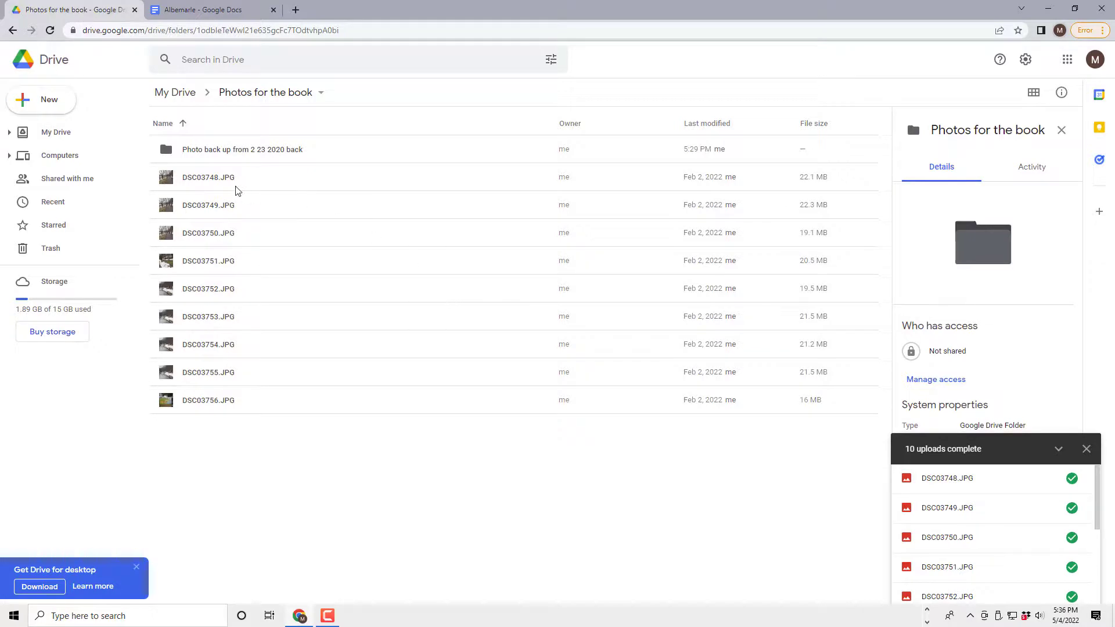
# Select DSC03748.JPG through DSC03756.JPG and download them as a zip
pyautogui.click(208, 177)
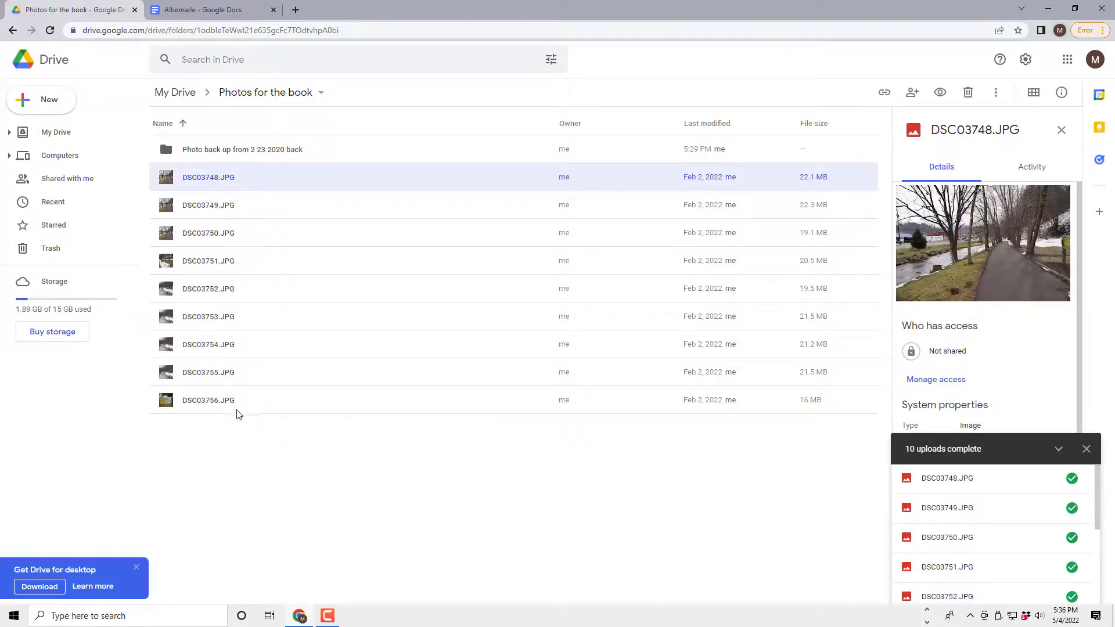
pyautogui.click(208, 400)
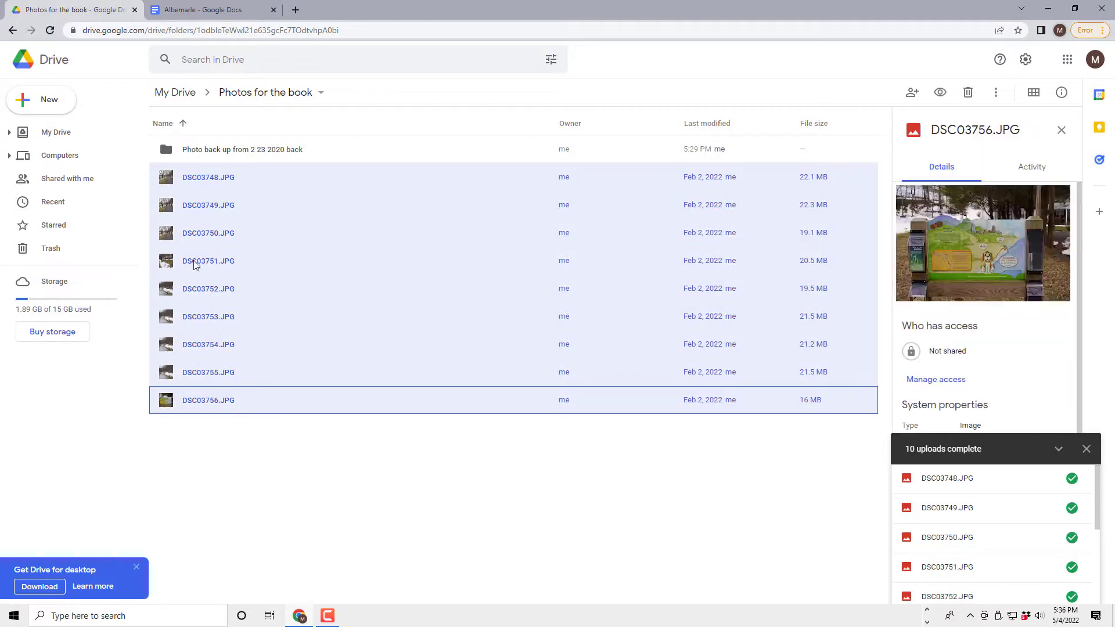
pyautogui.rightClick(208, 260)
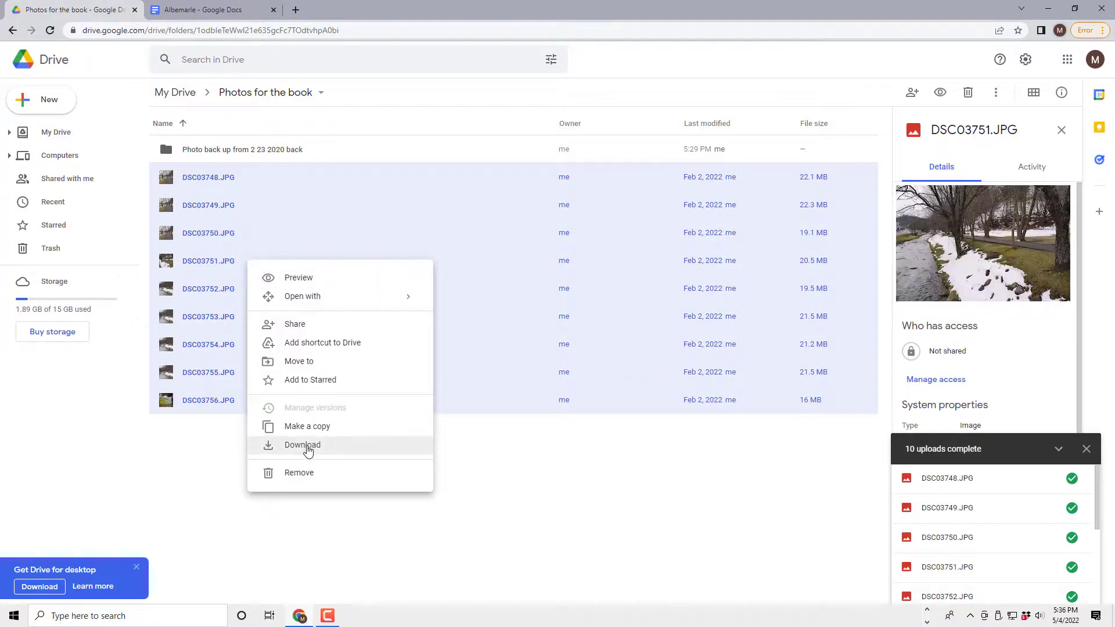
pyautogui.click(302, 445)
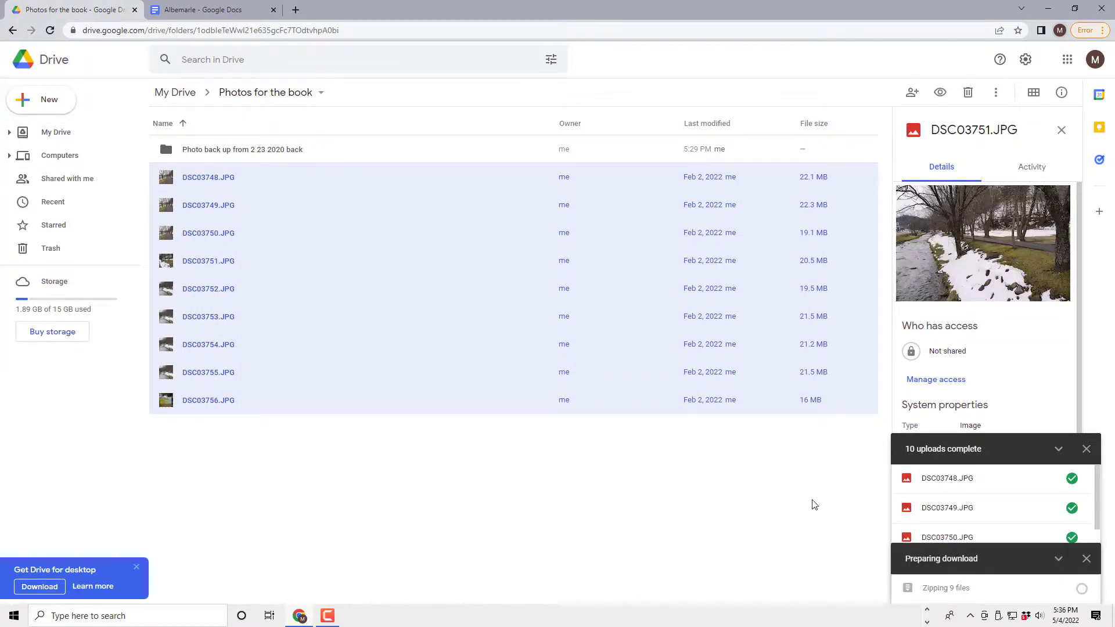